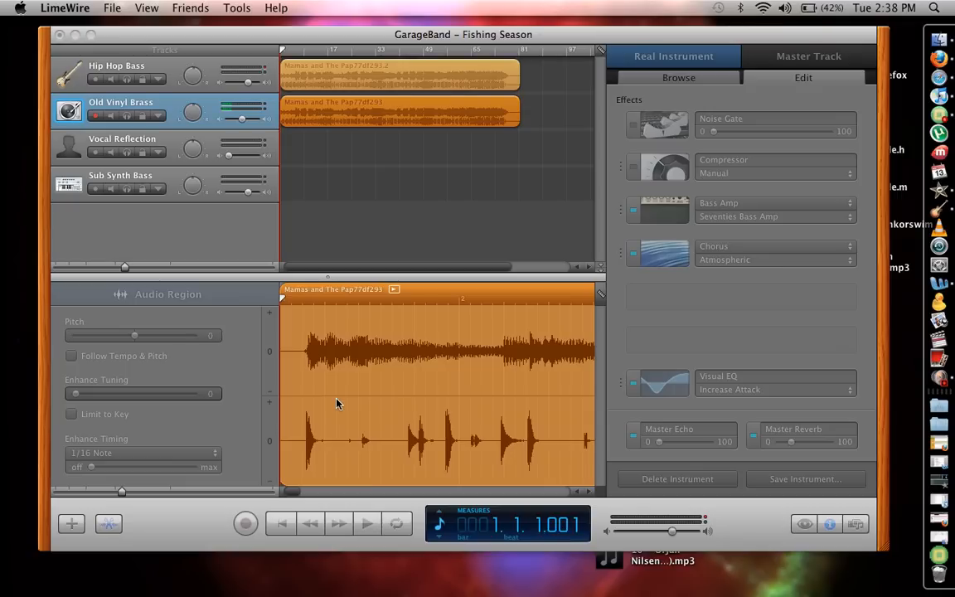
mouse_move(290, 398)
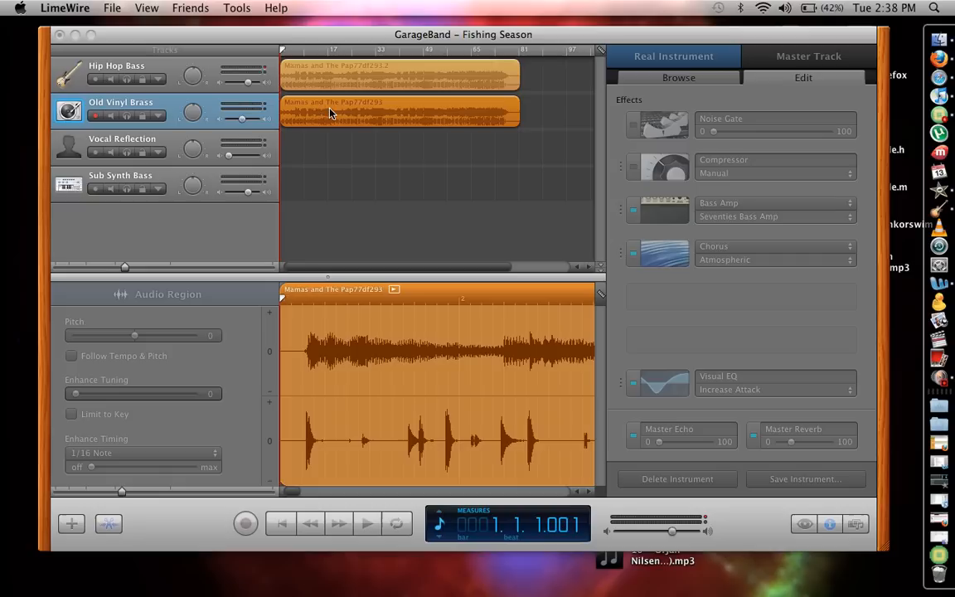
mouse_move(333, 531)
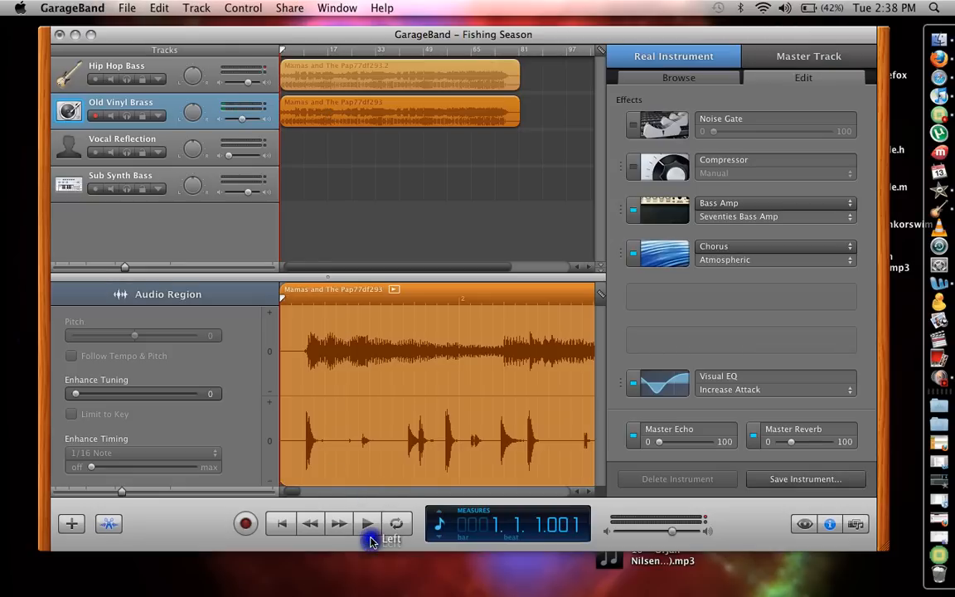
- Play the song from around bar 15 and stop it at bar 16, beat 4
left_click(367, 523)
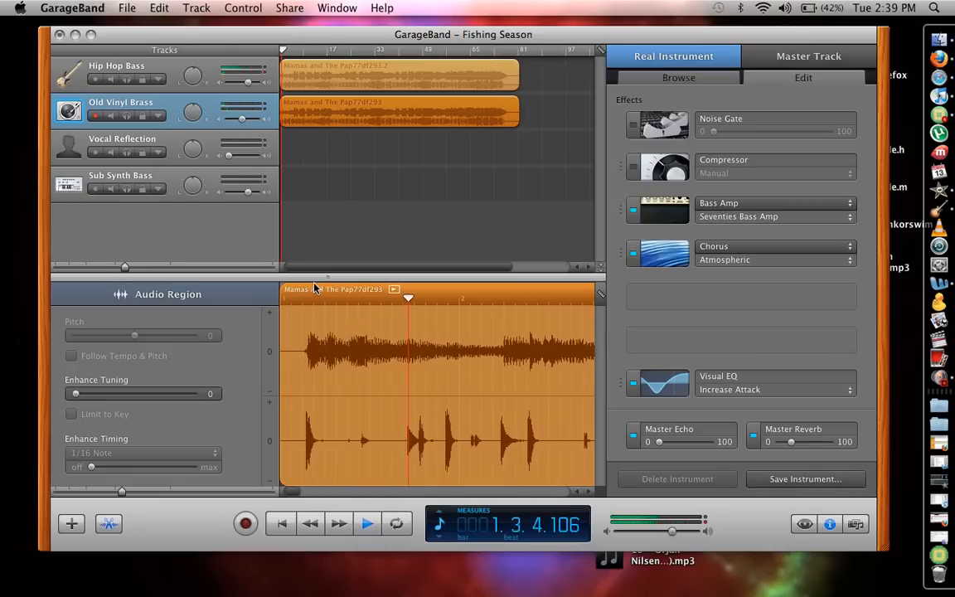
left_click(317, 48)
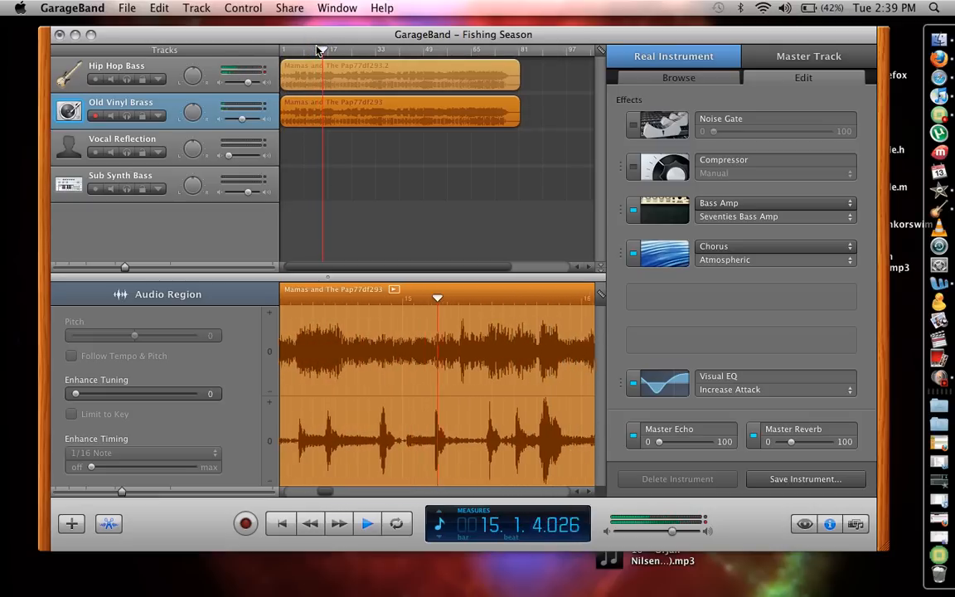
left_click(367, 523)
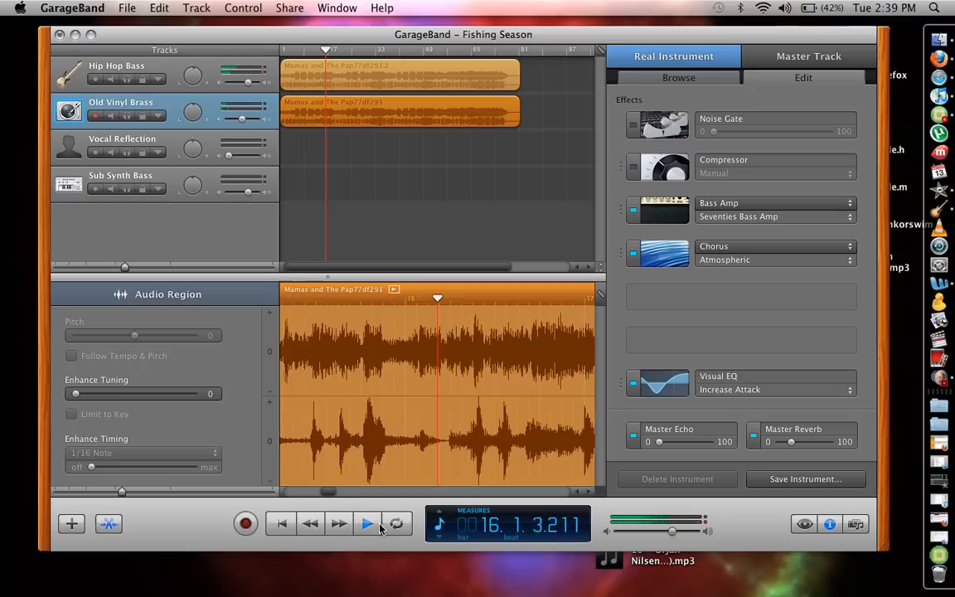
left_click(368, 523)
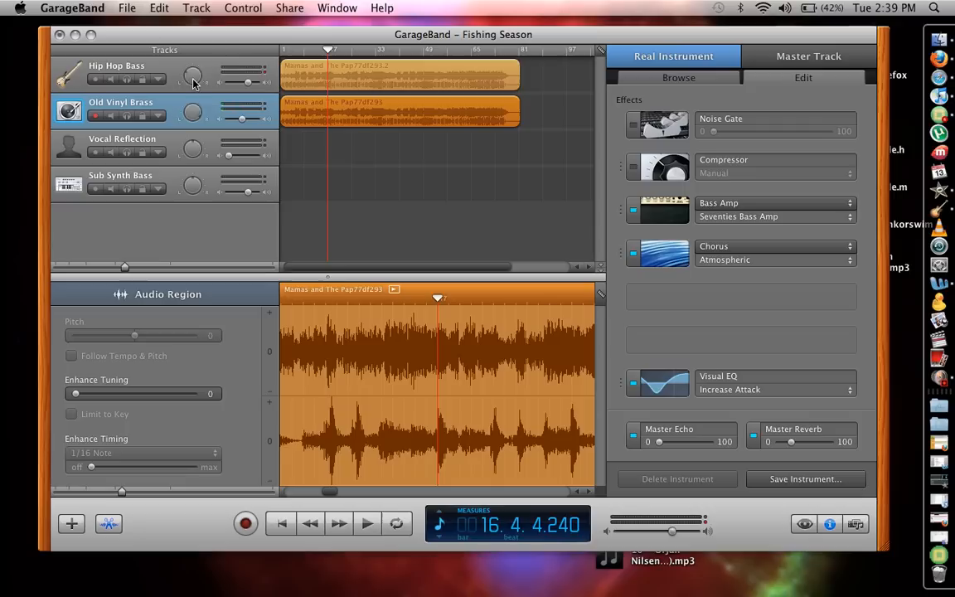
mouse_move(182, 6)
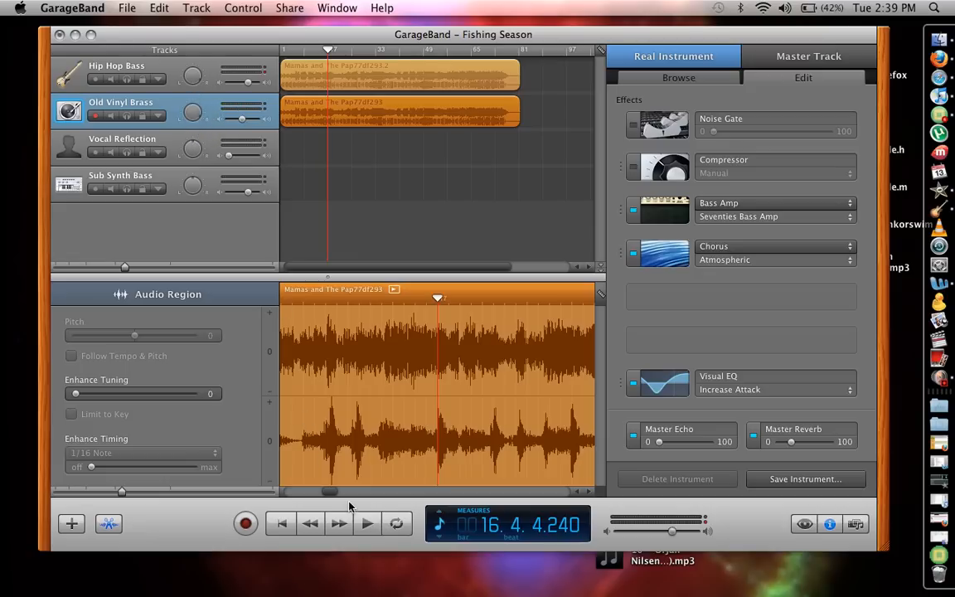
- Resume playback of Fishing Season from bar 16
left_click(366, 523)
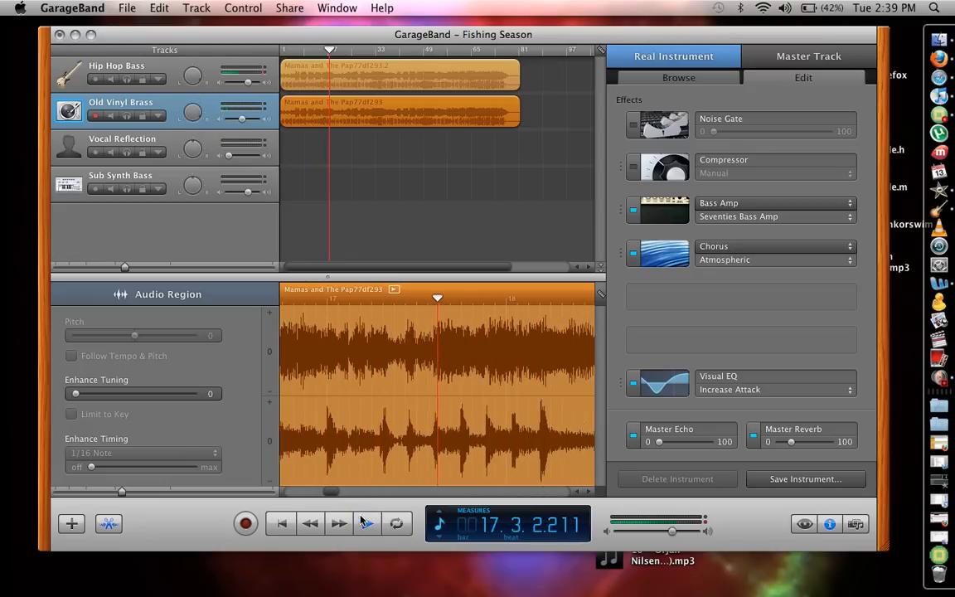
- Toggle play and pause while listening to the mix through past bar 29
left_click(368, 523)
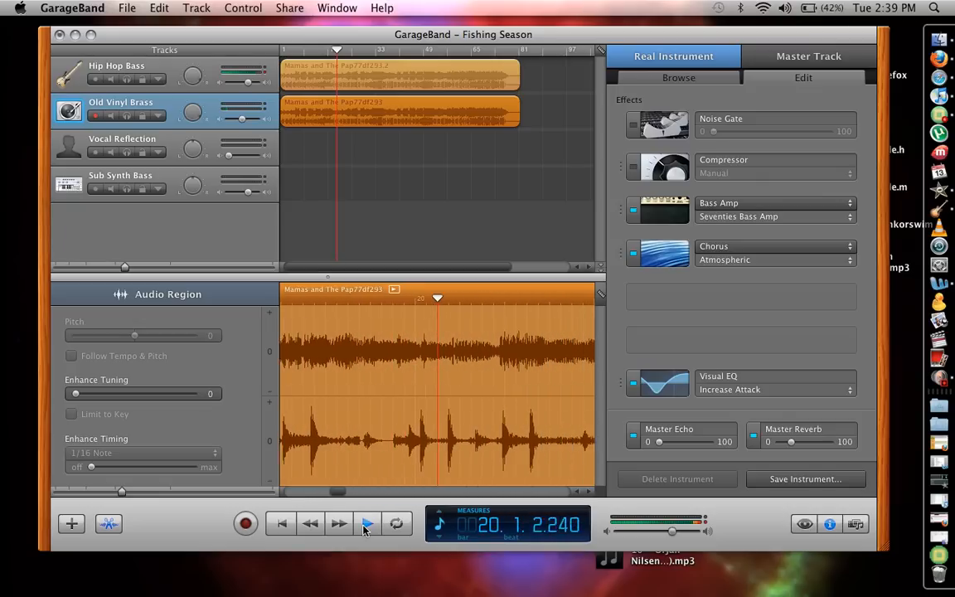
left_click(368, 524)
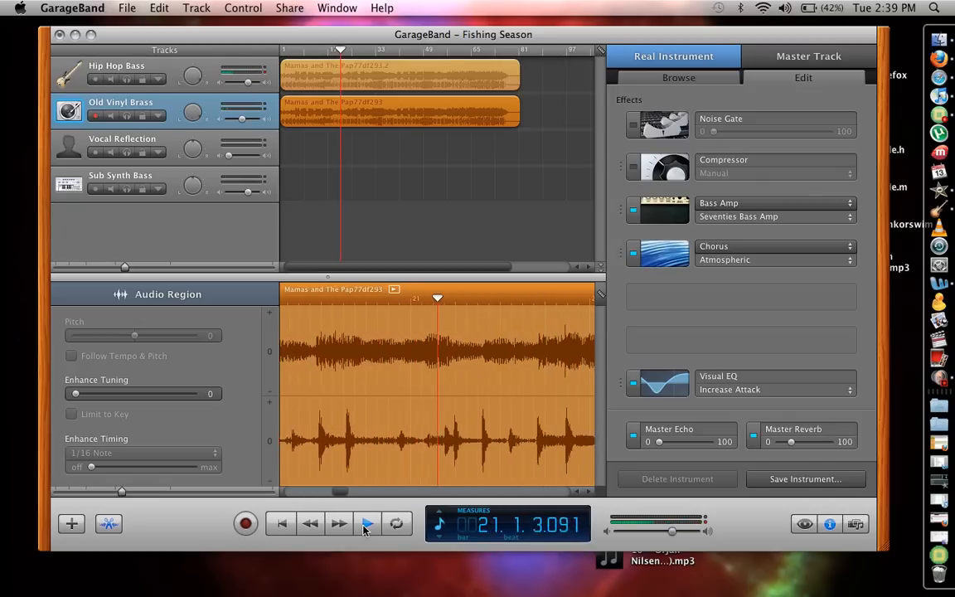
left_click(368, 523)
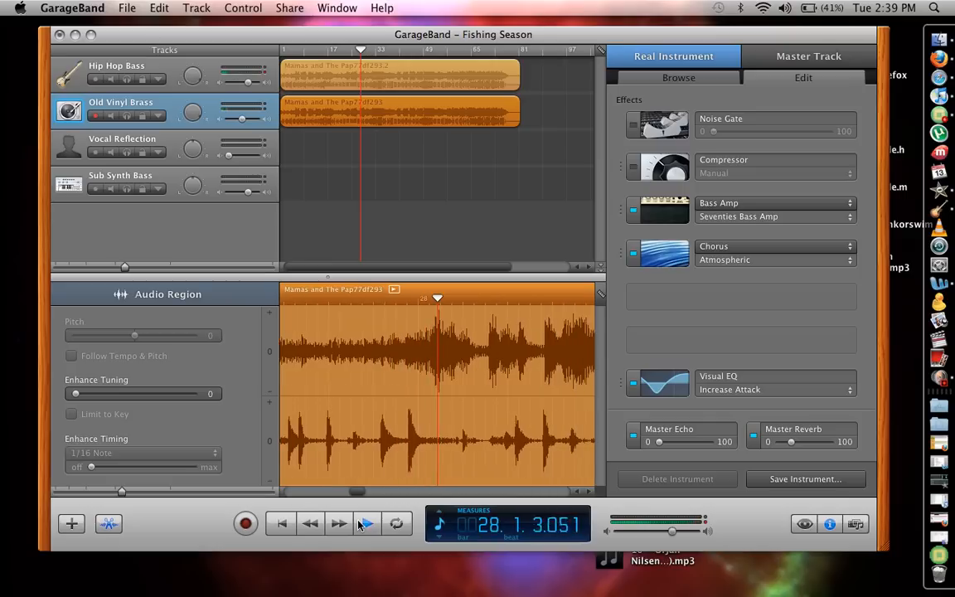
left_click(367, 523)
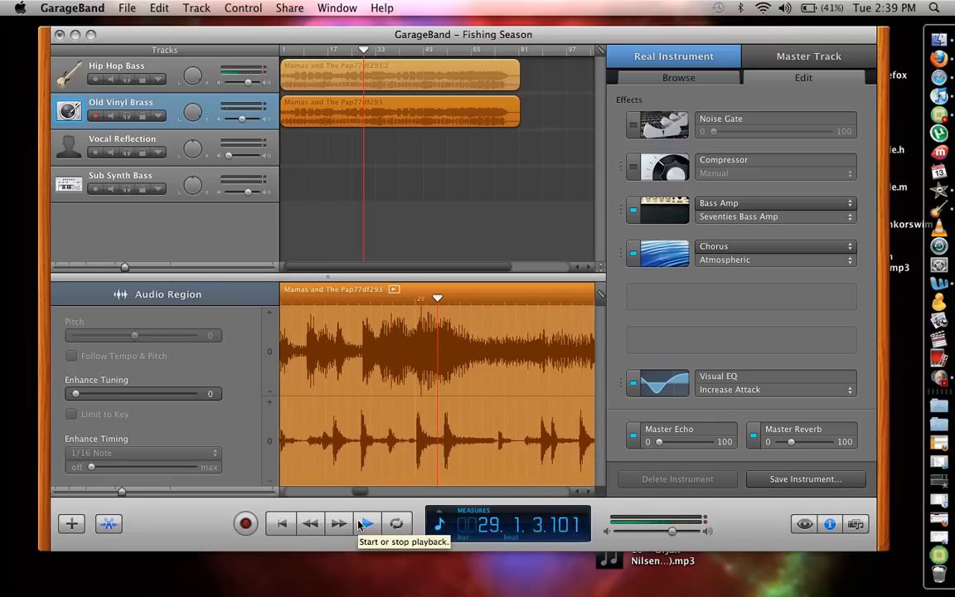